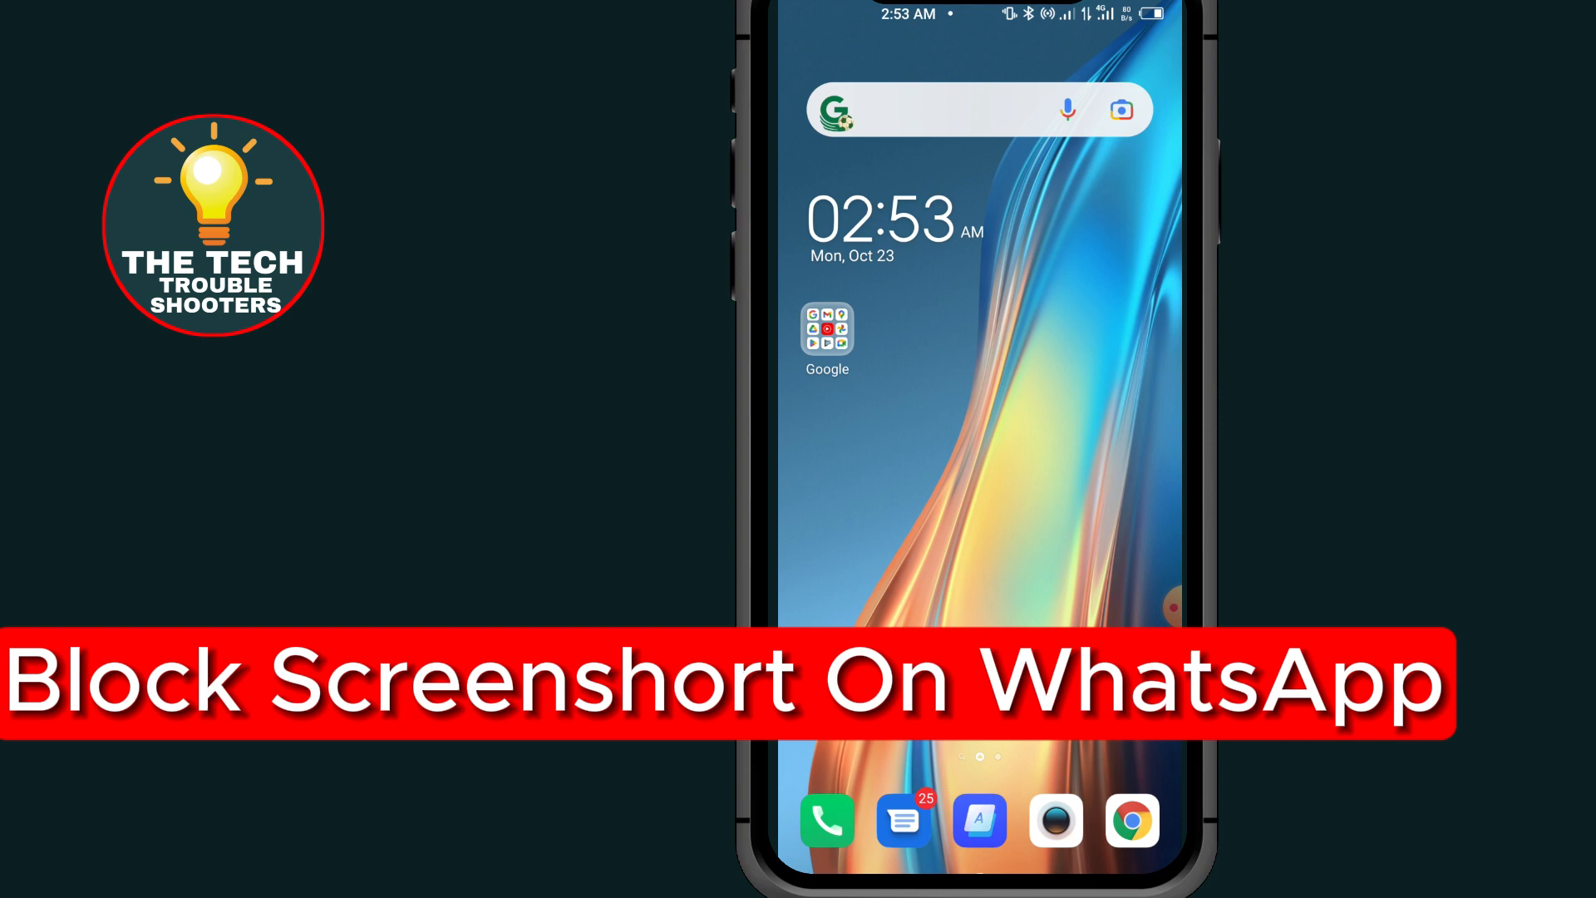
- Swipe the home screen to WhatsApp, launch it, and enter the 'abbas & Bro' chat
{"action": "scroll", "scroll_direction": "left", "scroll_amount": 3}
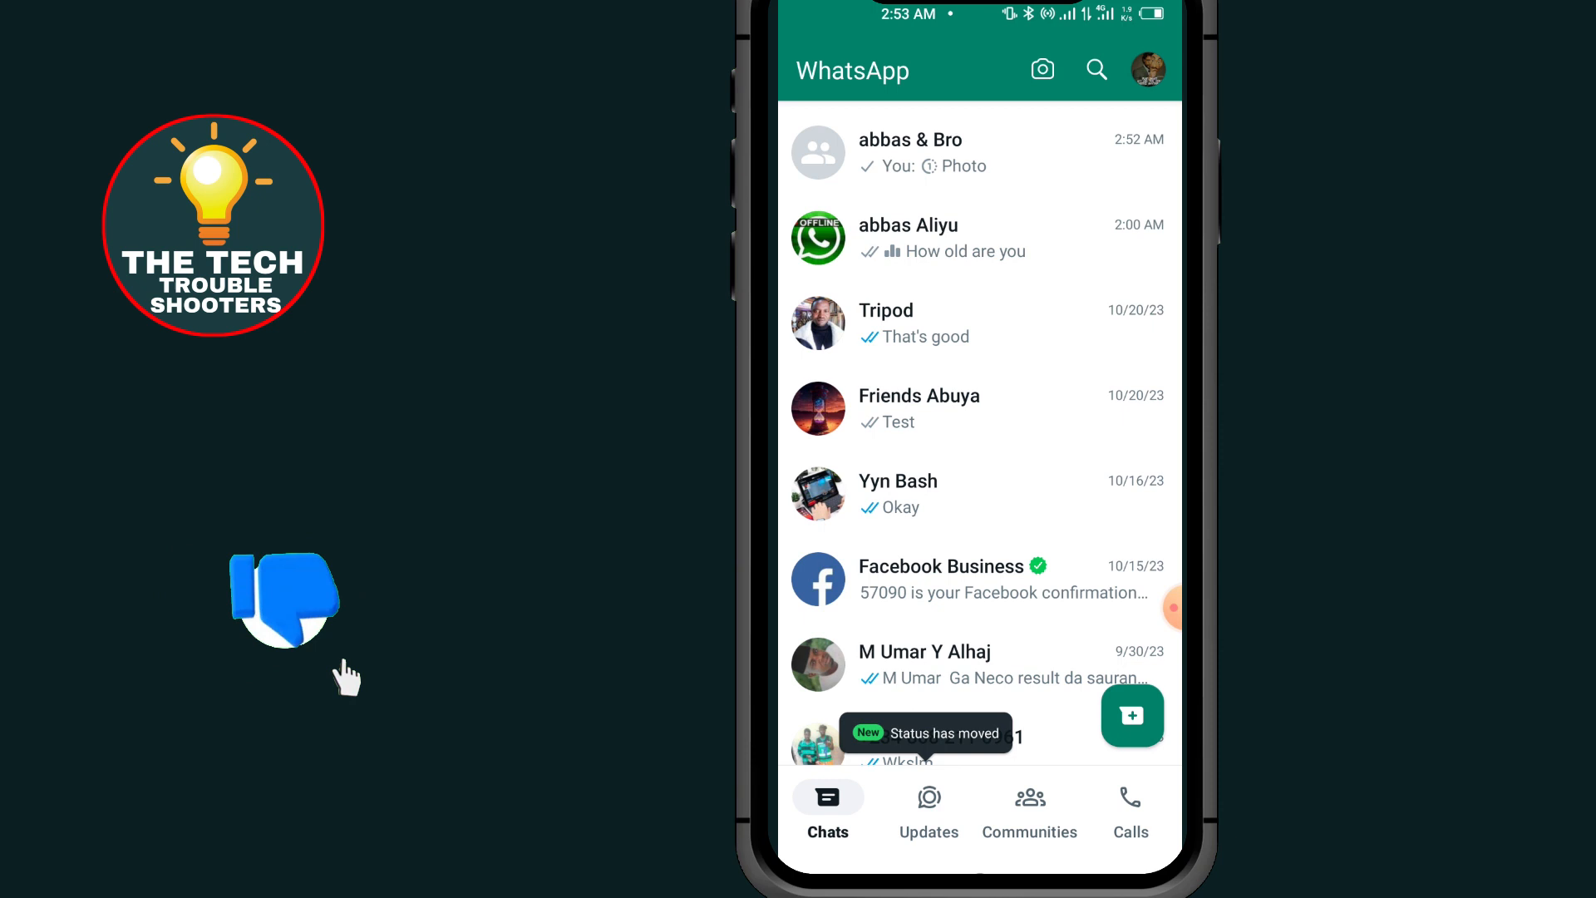
{"action": "left_click", "coordinate": [909, 152]}
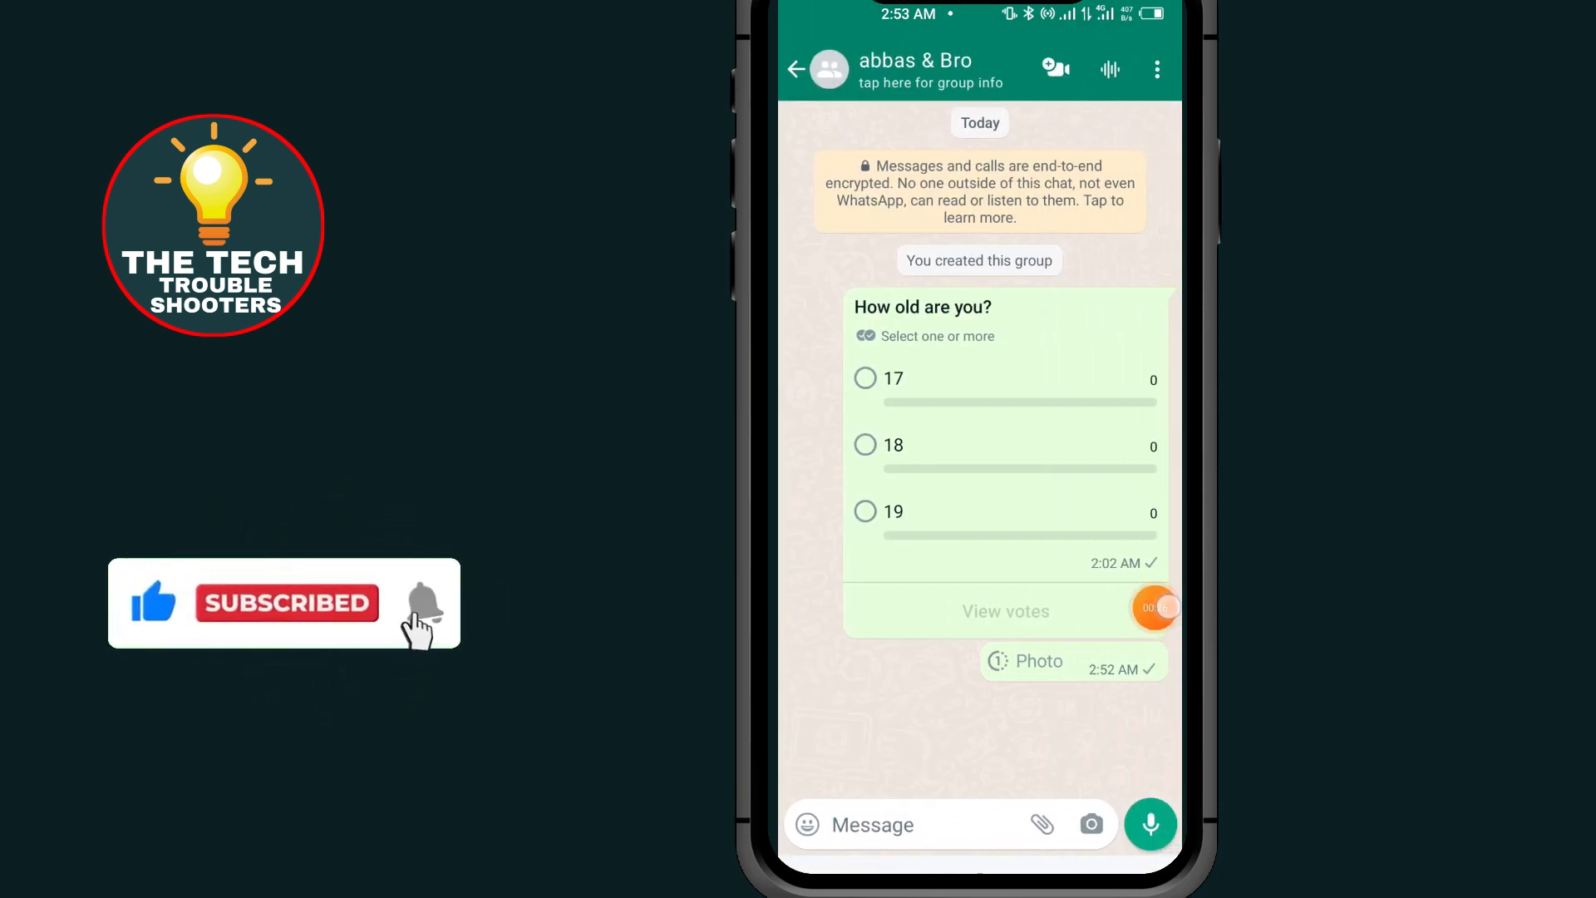
- Open the Gallery attachment picker in the 'abbas & Bro' chat
{"action": "left_click", "coordinate": [1040, 825]}
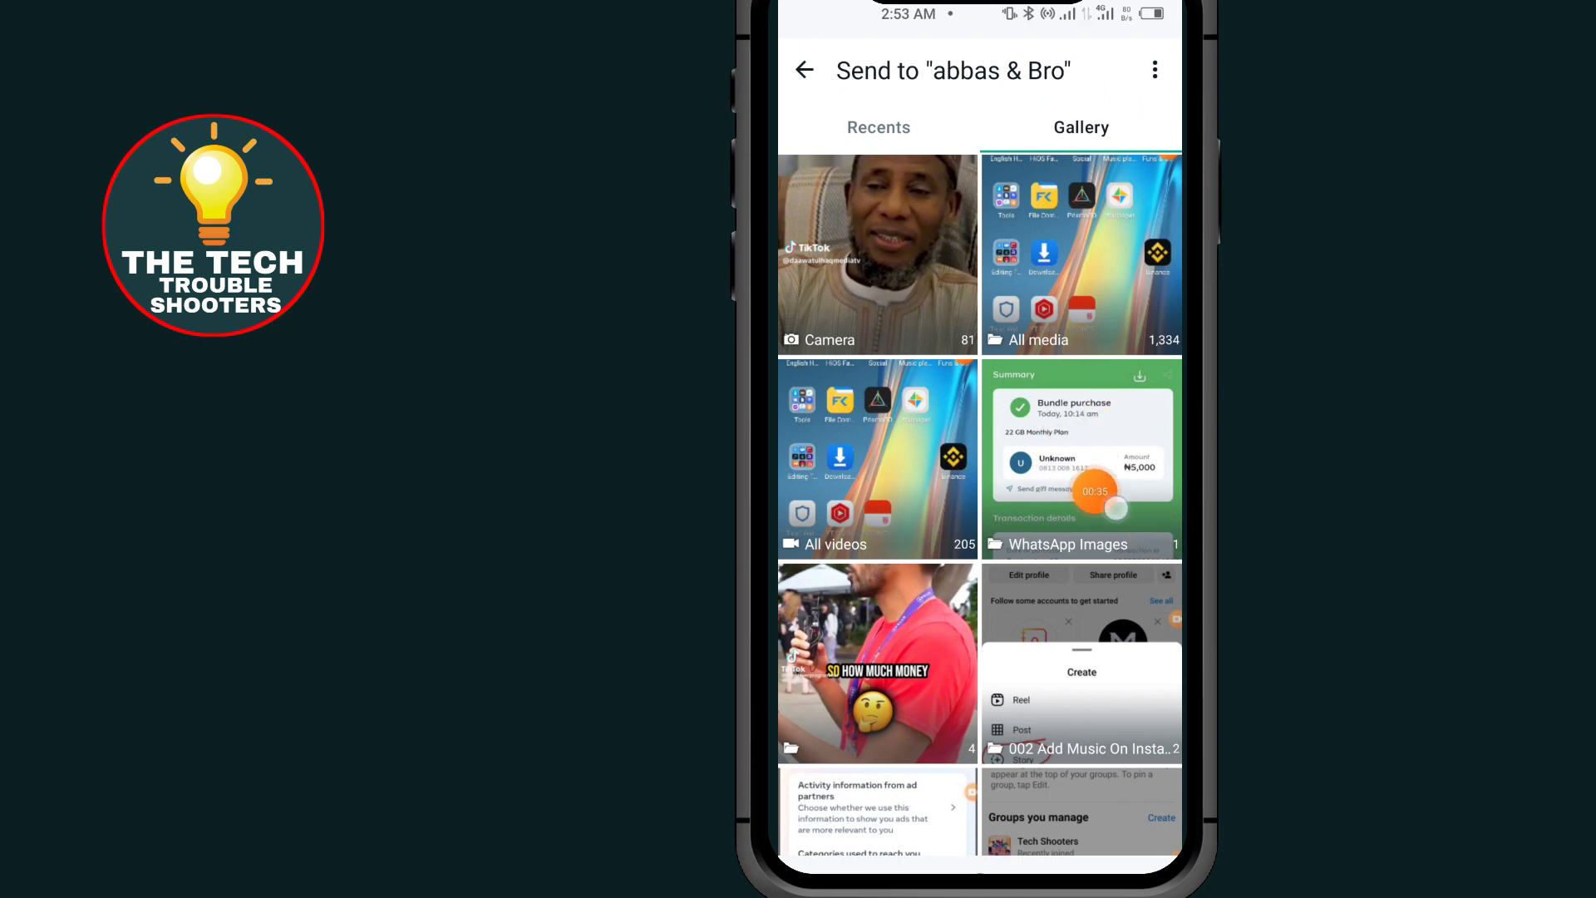
- Pick the bundle purchase receipt screenshot to open its send preview
{"action": "left_click", "coordinate": [1081, 458]}
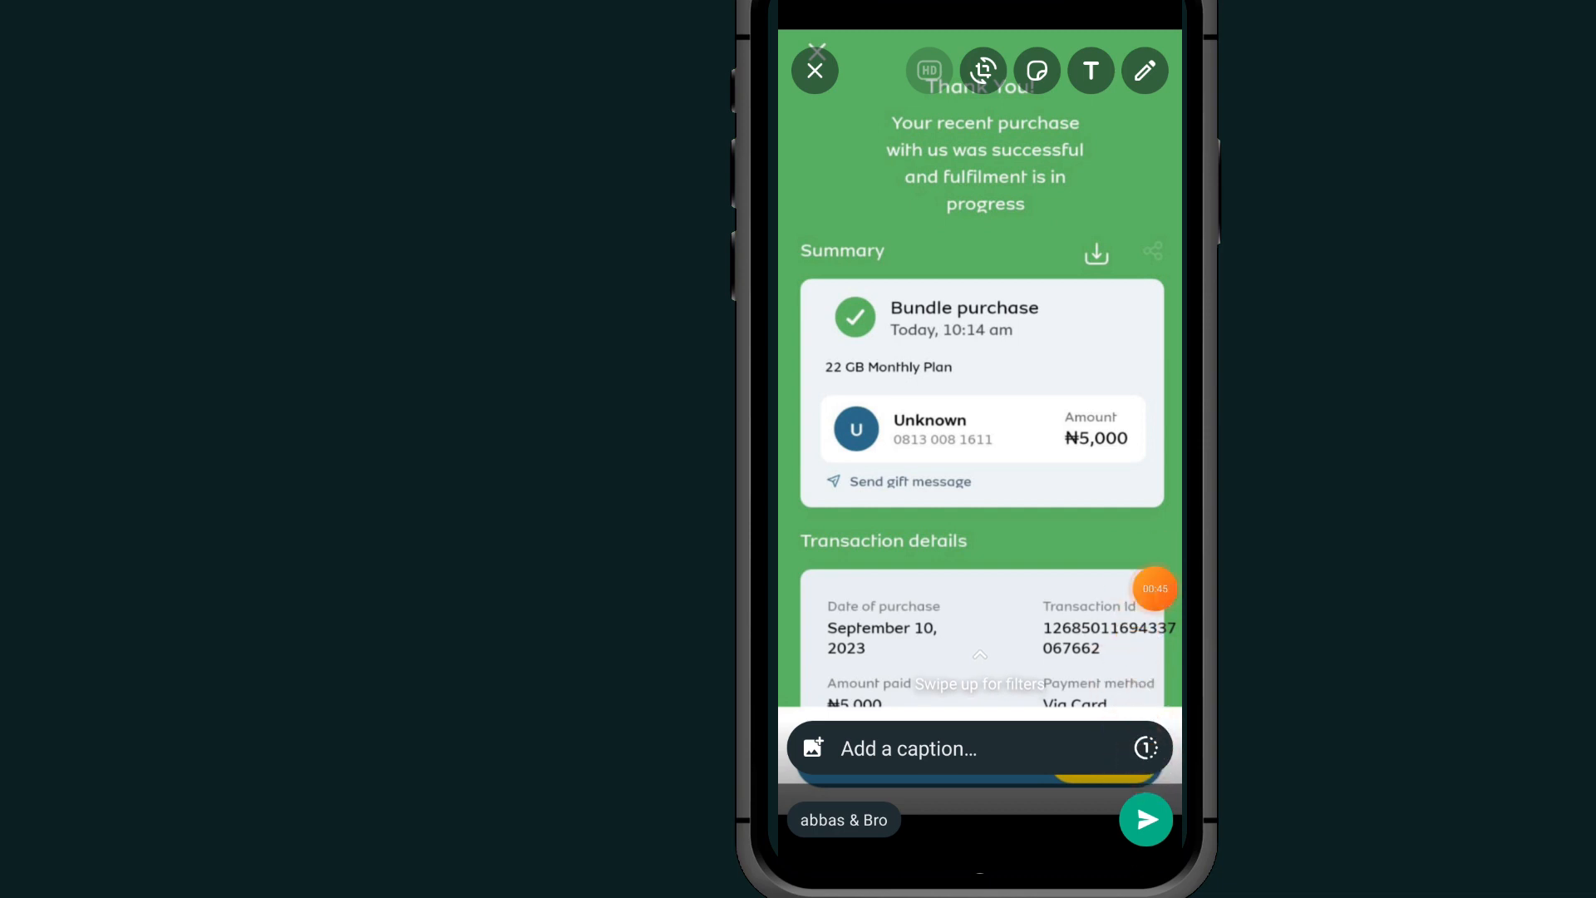
- Switch the receipt photo to view-once and send it to 'abbas & Bro'
{"action": "left_click", "coordinate": [1145, 747]}
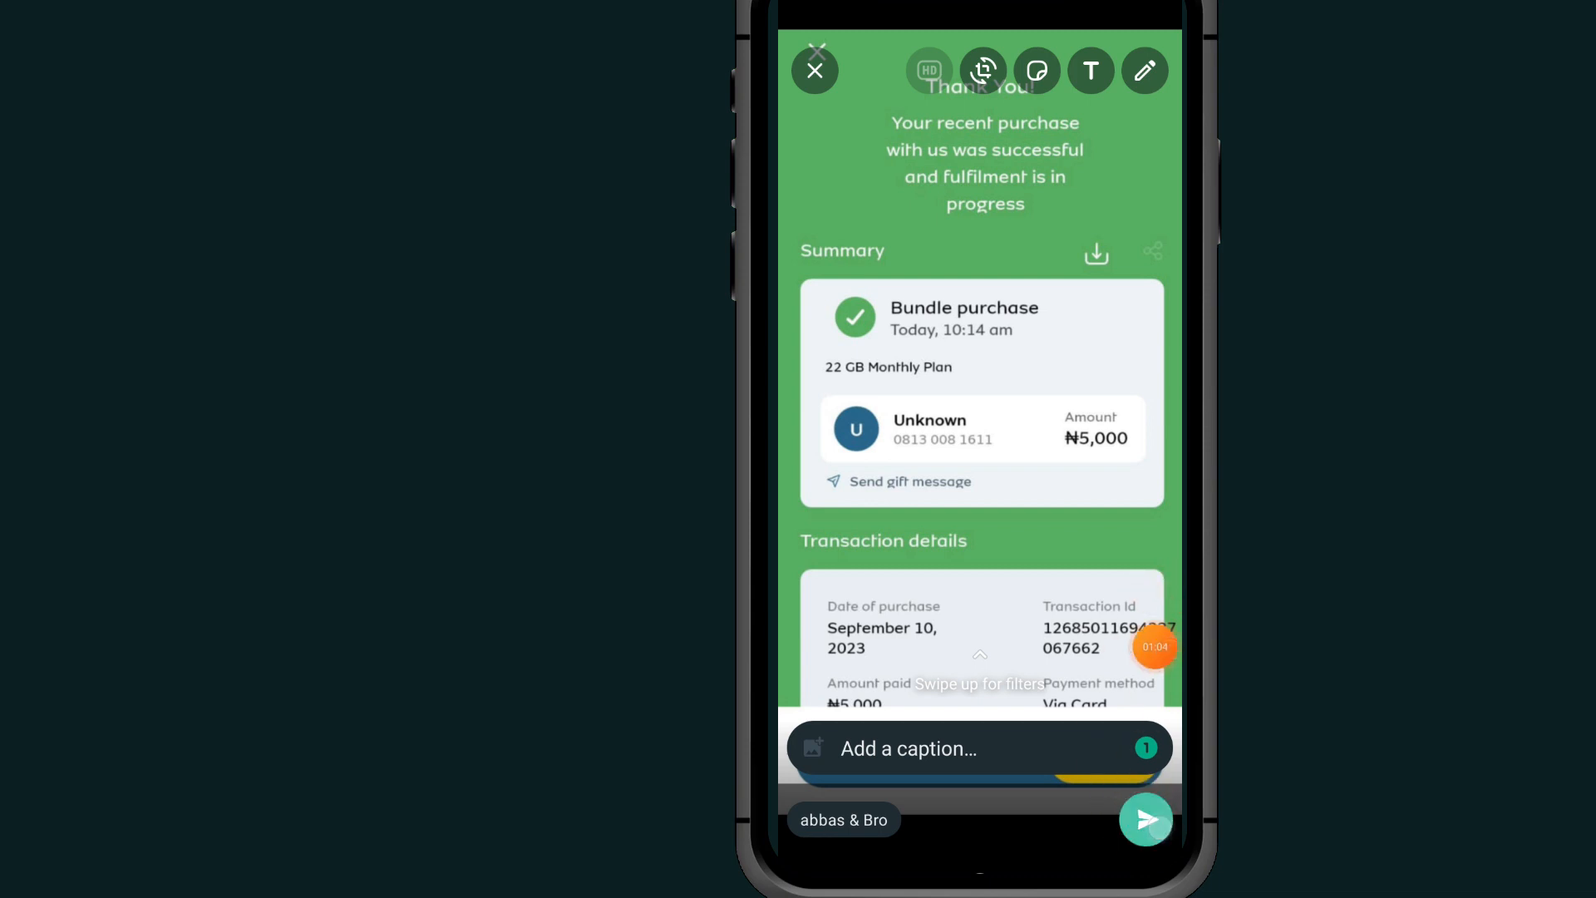
{"action": "left_click", "coordinate": [1144, 820]}
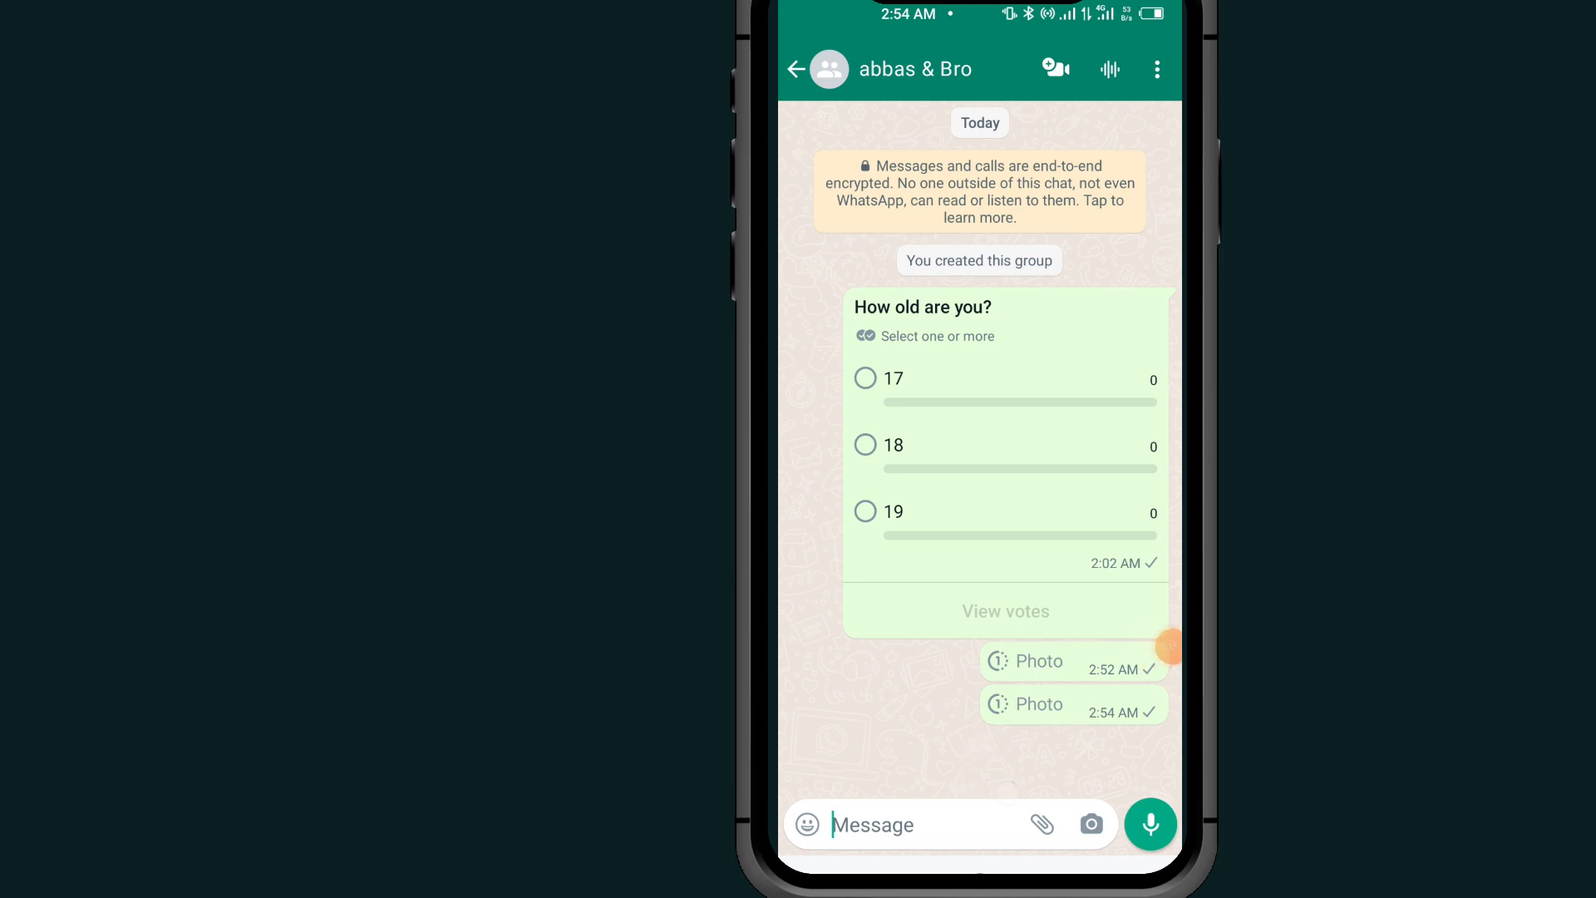